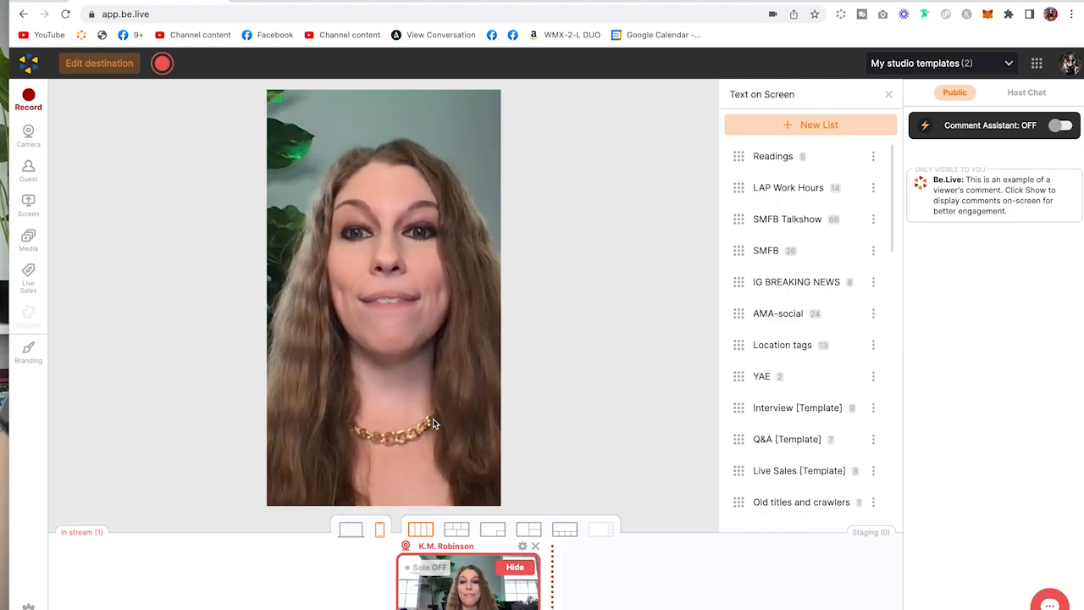
mouse_move(515, 411)
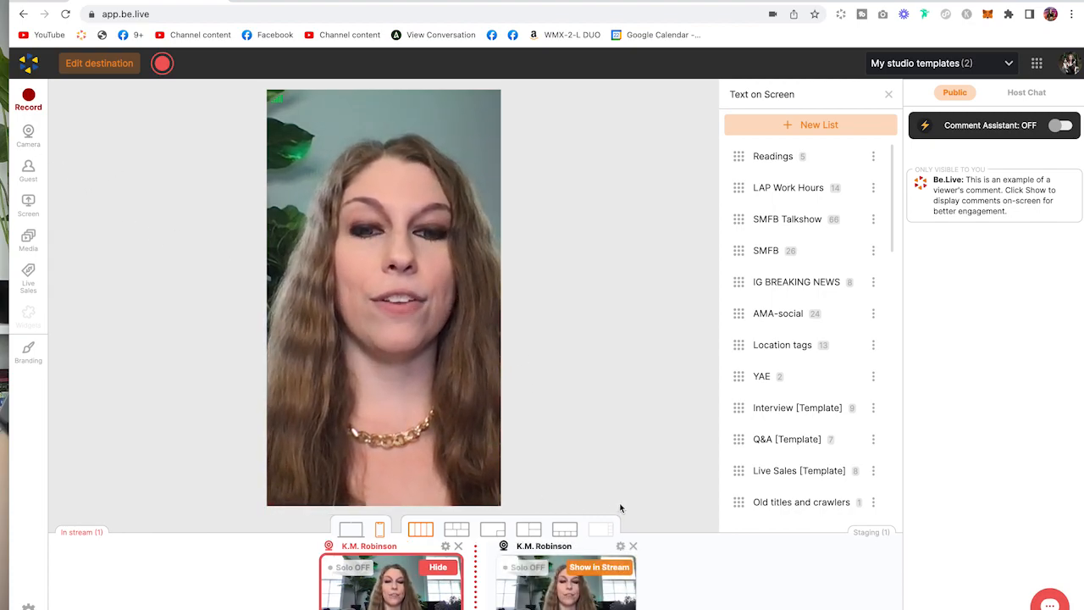
Bring the second camera feed into the vertical stream, stacked with the first
left_click(599, 565)
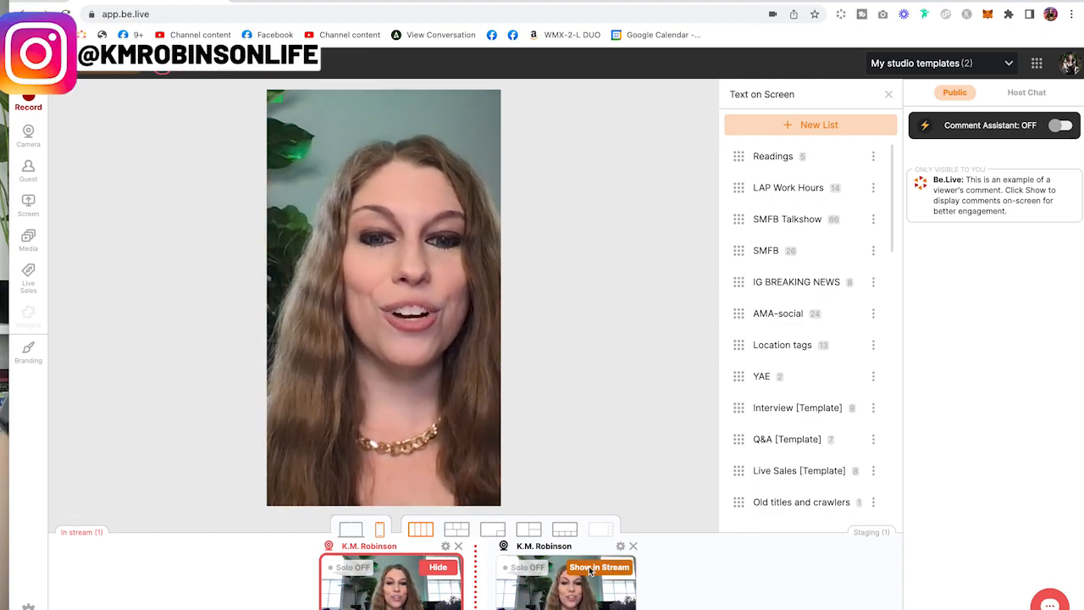
left_click(600, 566)
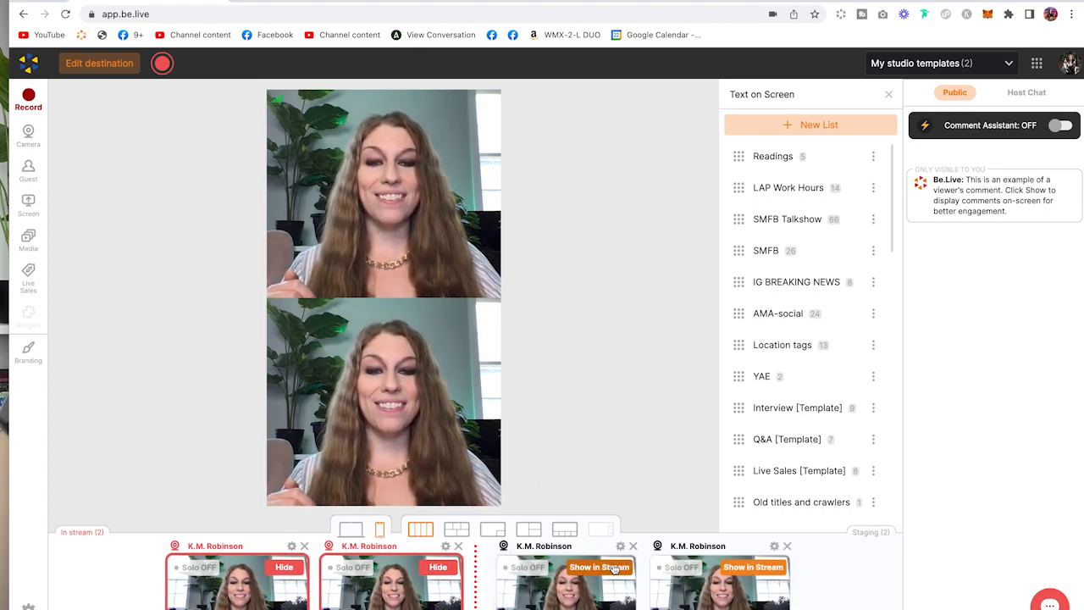
Bring the third and fourth camera feeds into the stream, emptying staging
left_click(600, 565)
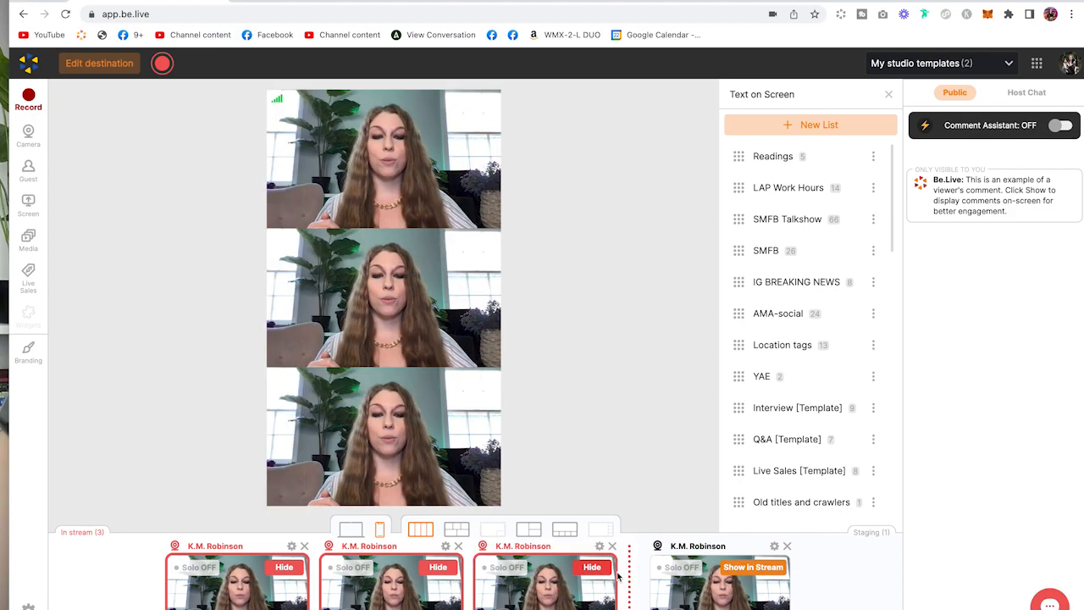
left_click(751, 565)
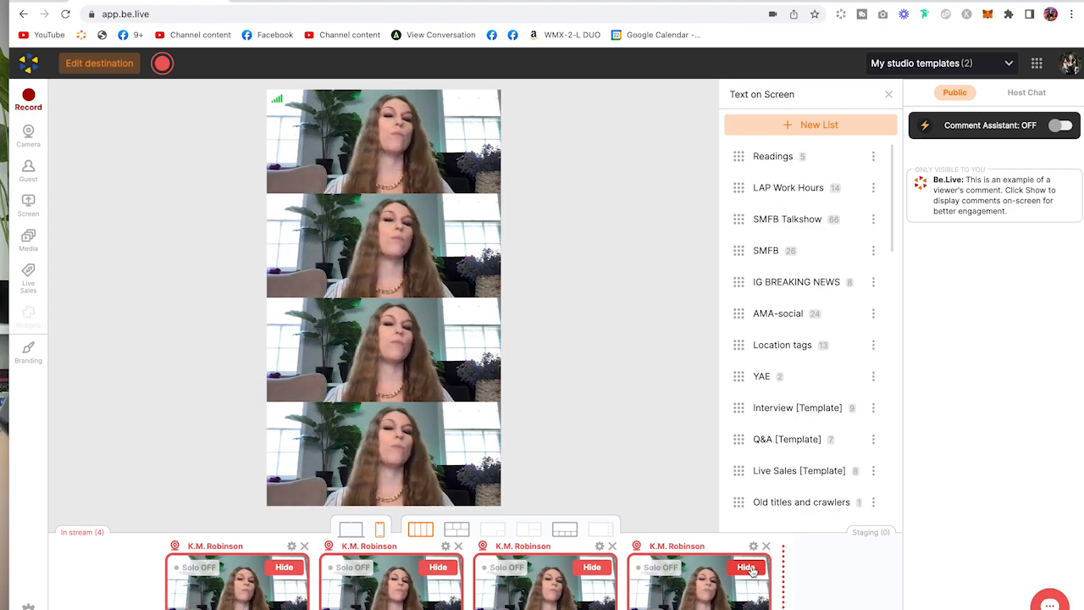
mouse_move(590, 295)
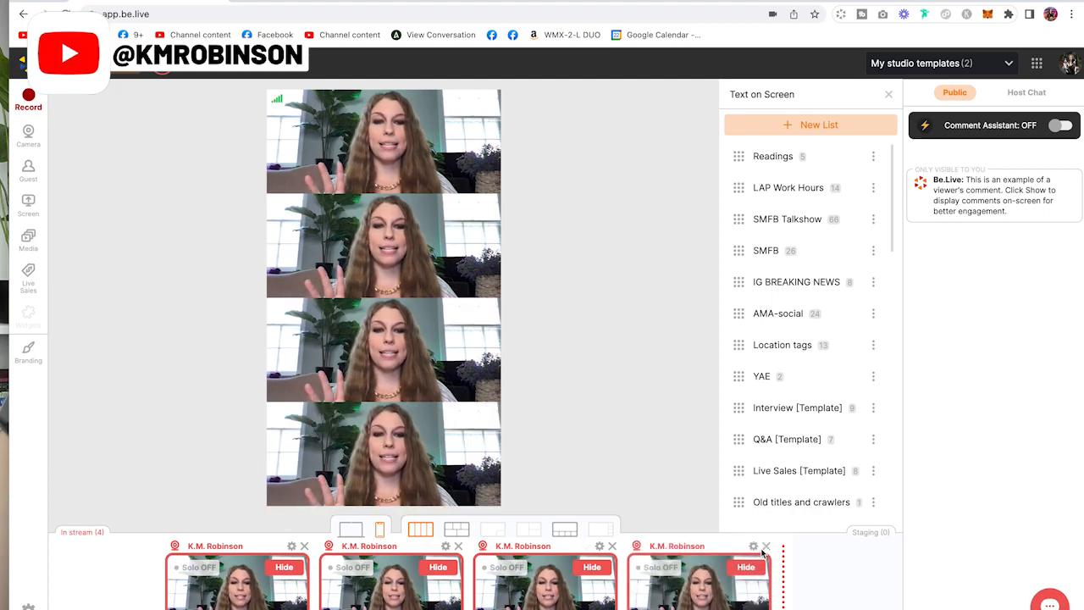
Remove the extra feeds, then show the Books live-sales list with its single product
left_click(765, 546)
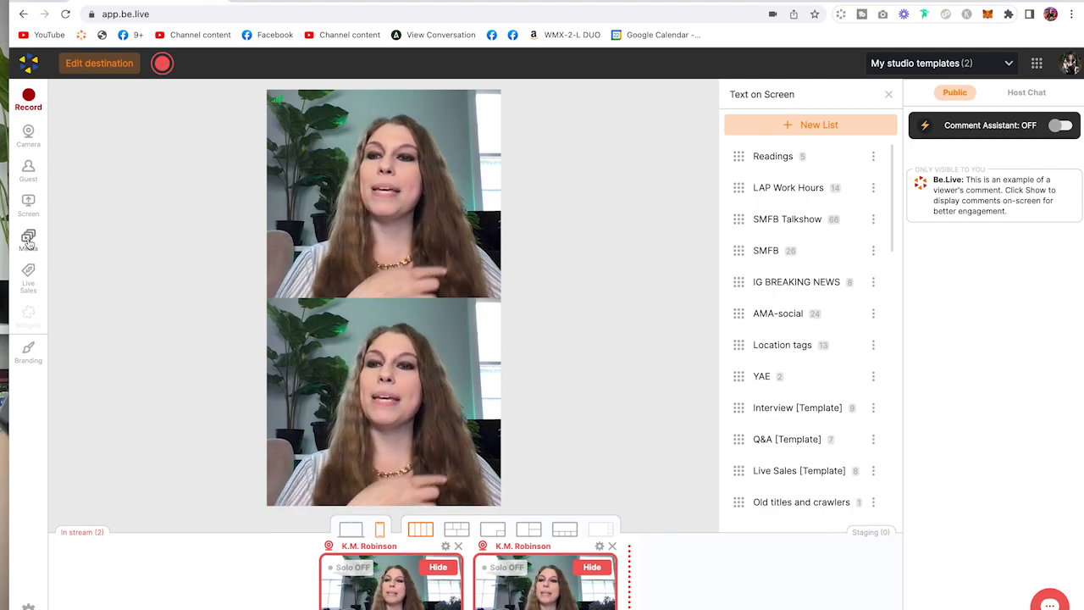
left_click(27, 240)
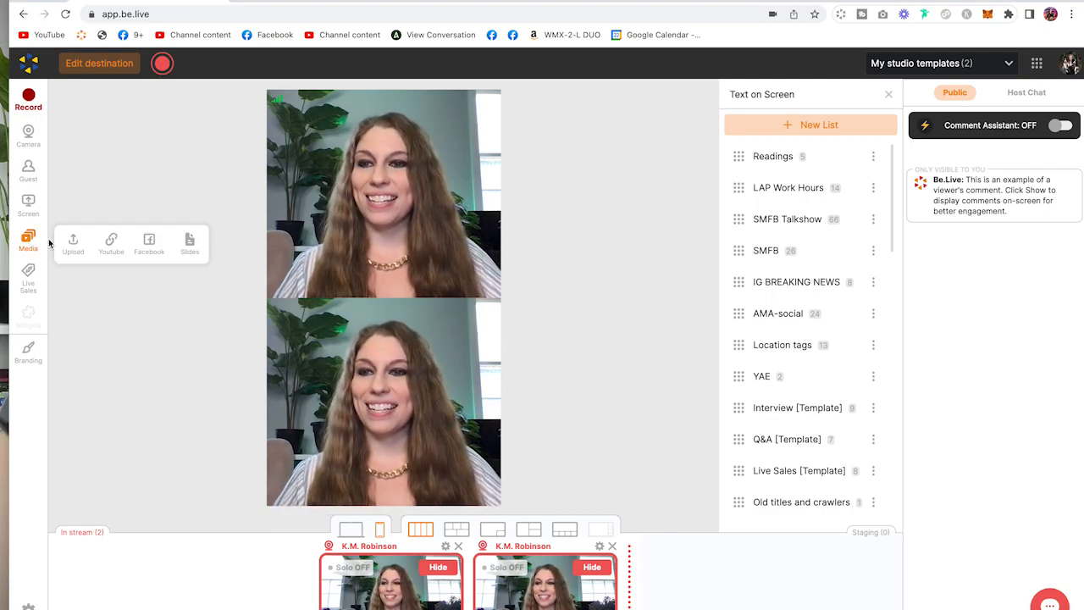
left_click(27, 278)
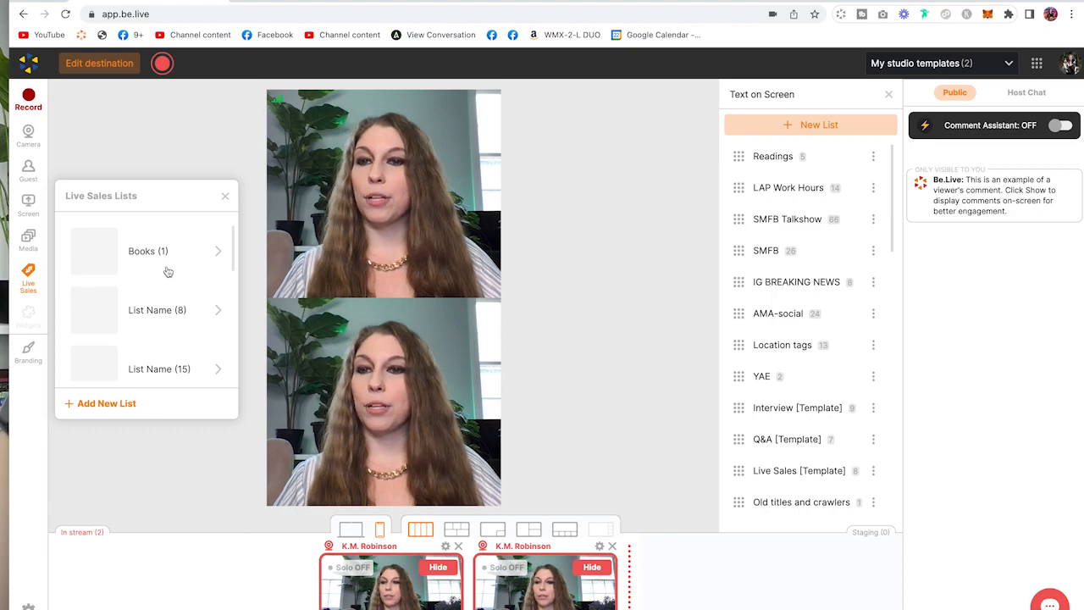
left_click(149, 251)
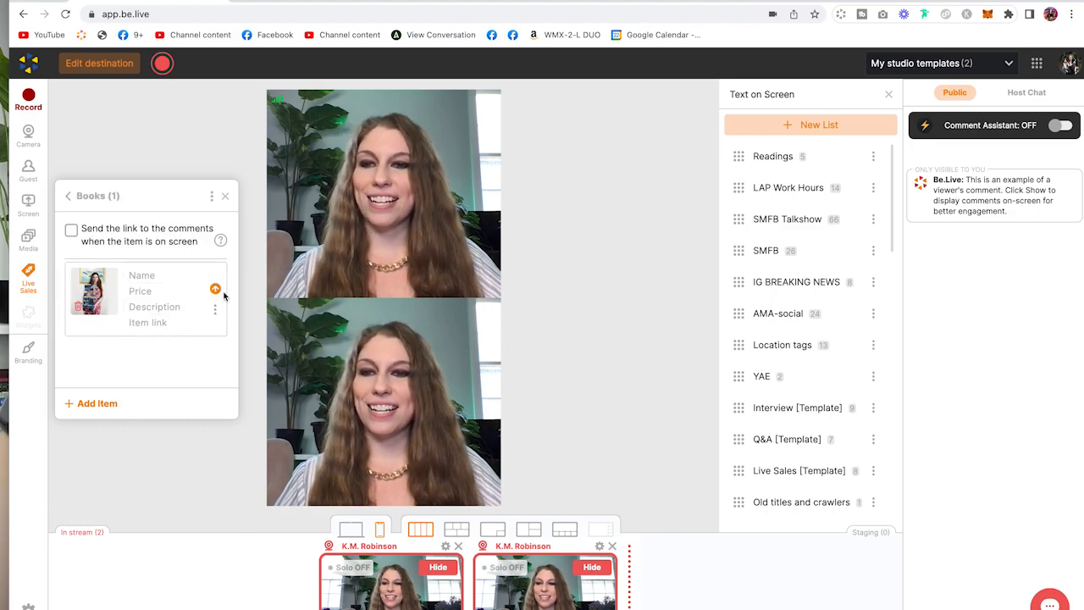